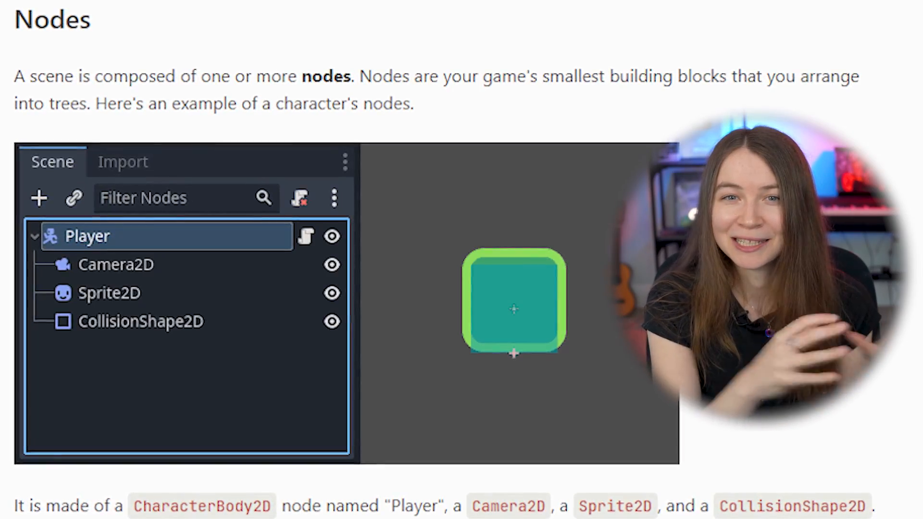
- Stop the test game and select the Player's AnimatedSprite2D to view its idle SpriteFrames
scroll("down", 3)
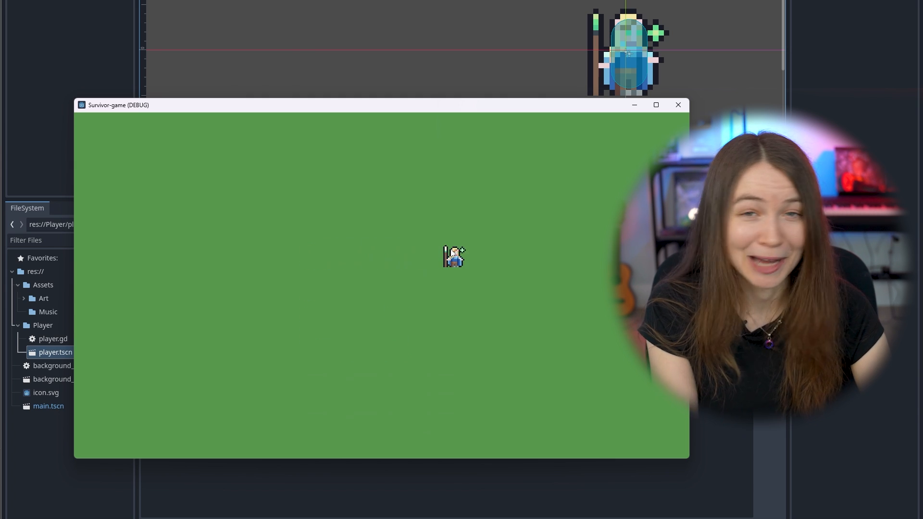
left_click(677, 105)
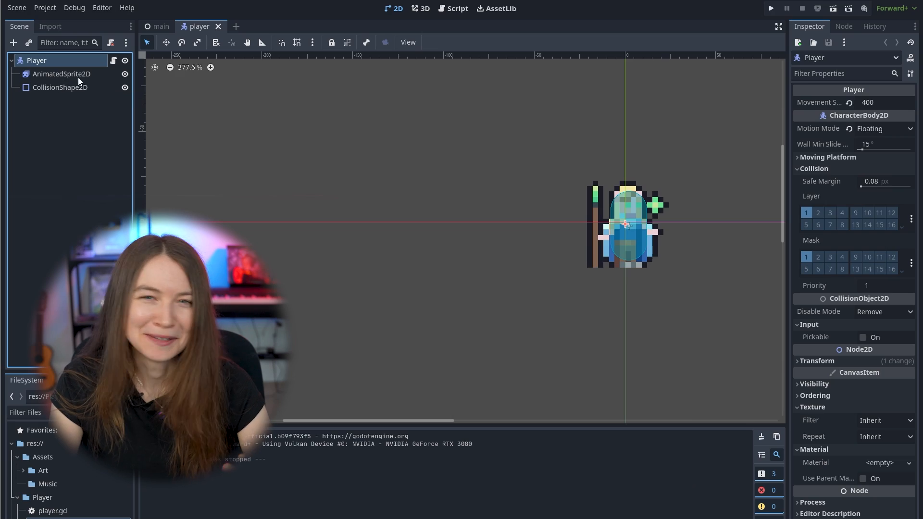
left_click(61, 73)
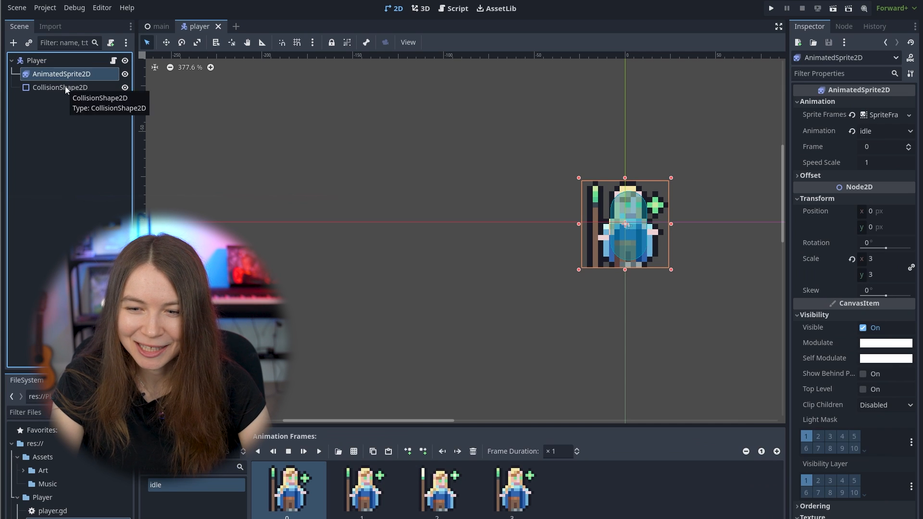
left_click(59, 87)
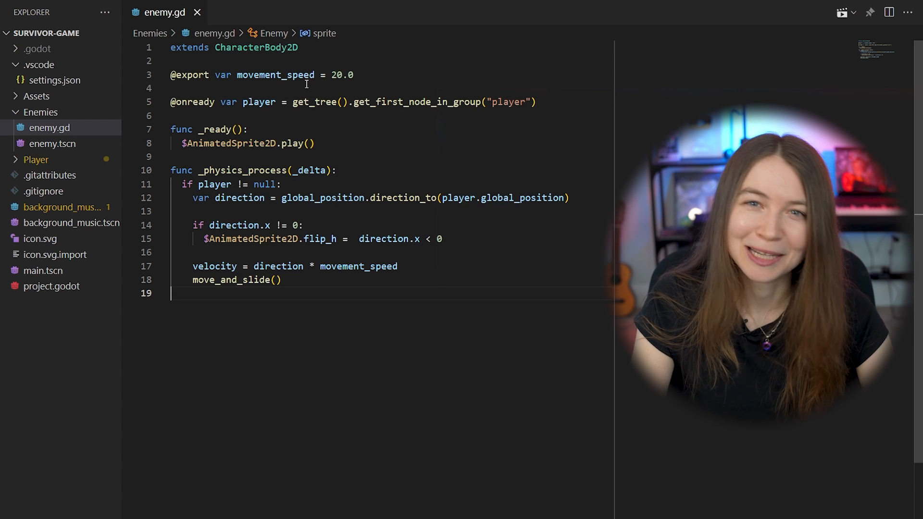
mouse_move(304, 93)
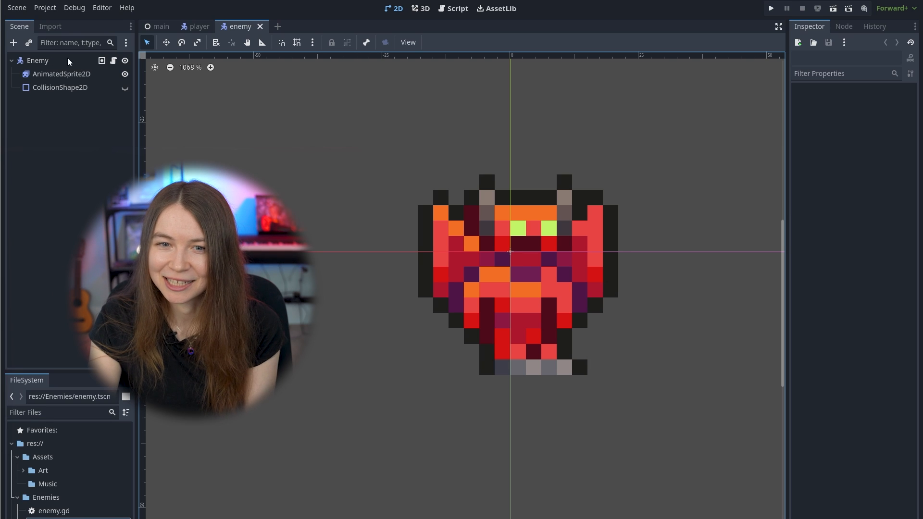
- Select the Enemy root to set Movement Speed 75, then close the test run
left_click(37, 60)
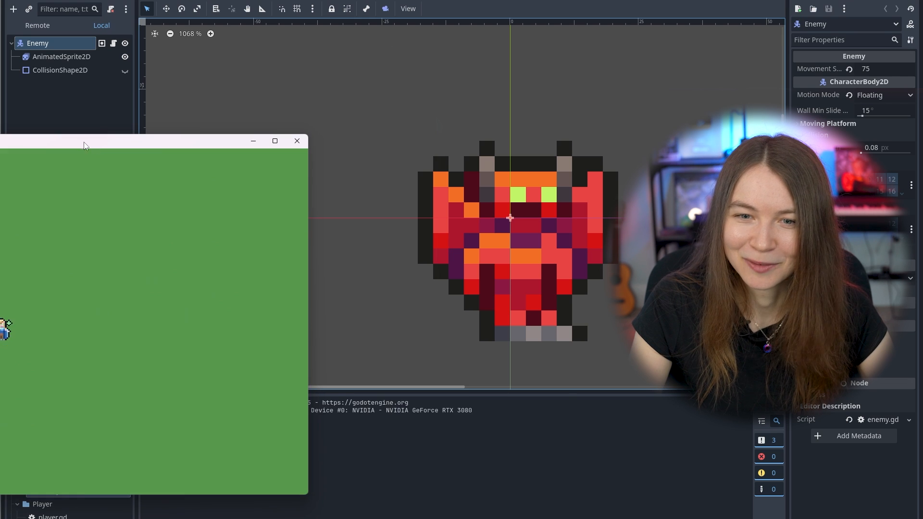
left_click(275, 141)
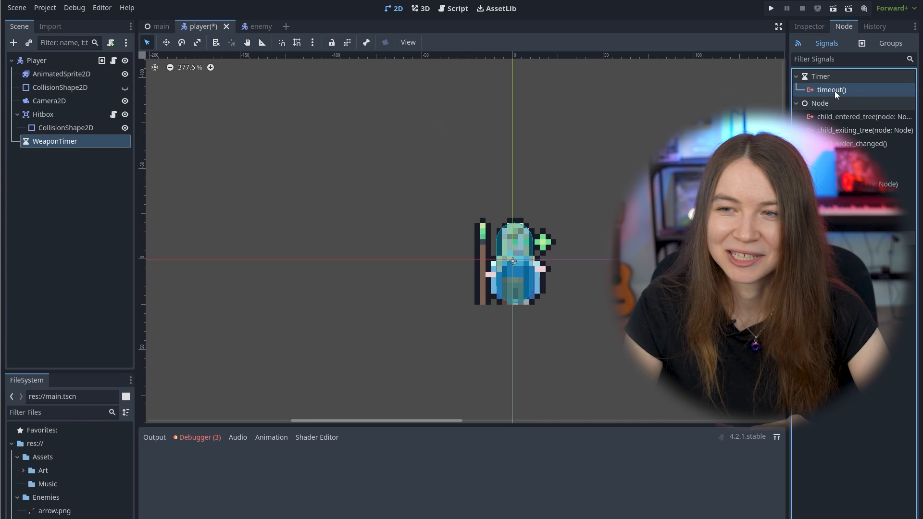
- Switch to the enemy scene tab to begin adding the HitTimer
left_click(771, 7)
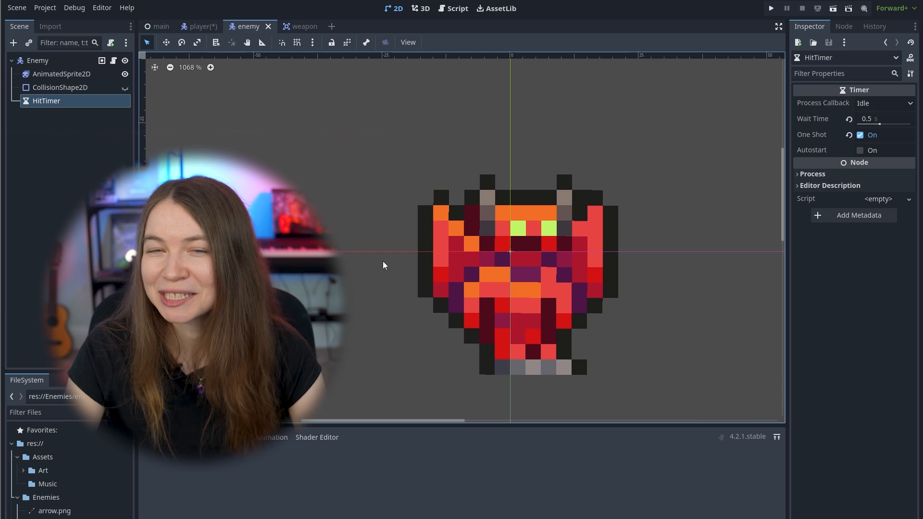
mouse_move(368, 334)
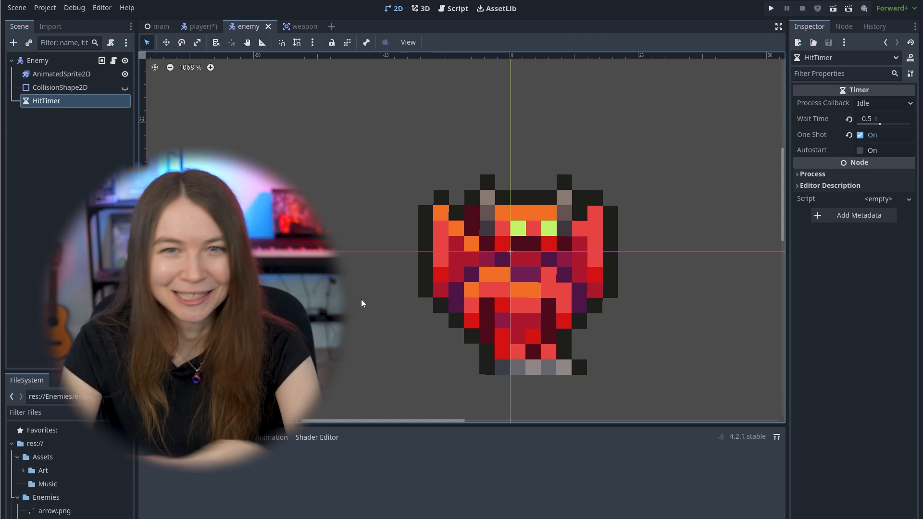
mouse_move(346, 323)
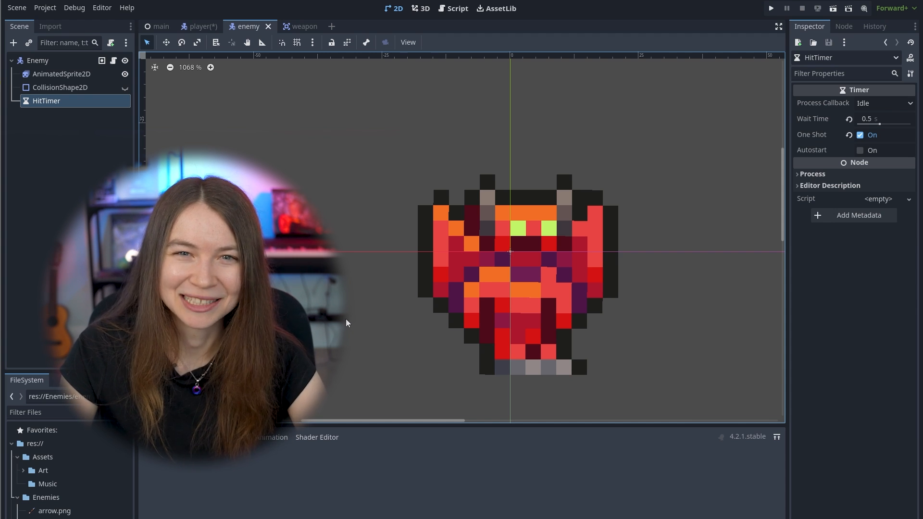
left_click(770, 7)
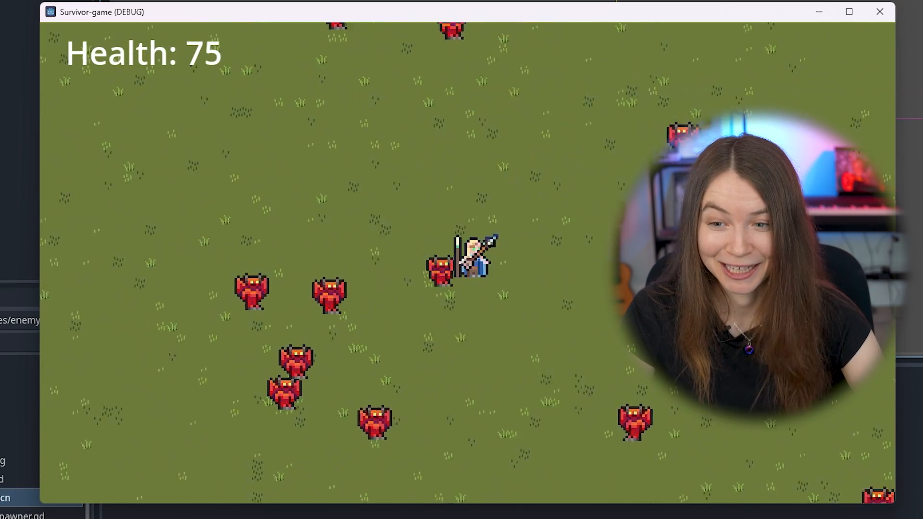
- Run the main scene and fight the swarming enemies with health at 75
left_click(786, 8)
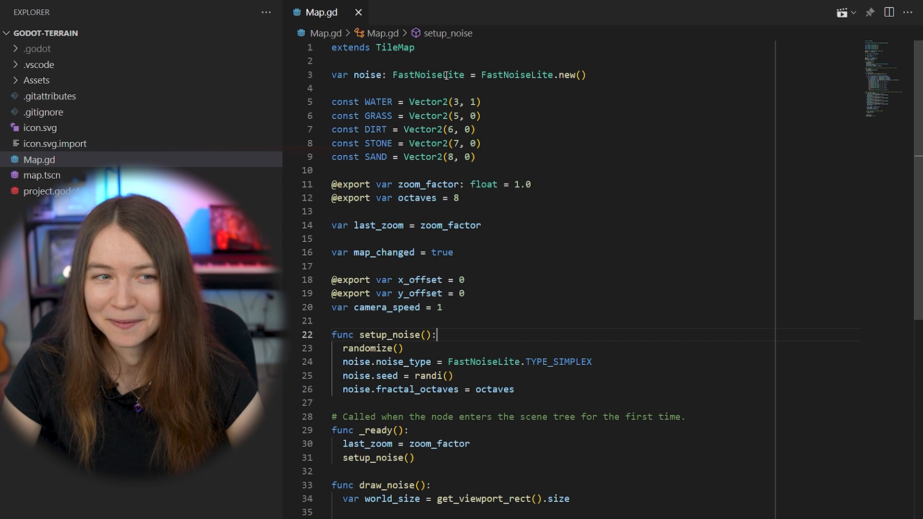
- Scroll through Map.gd's setup_noise function in the godot-terrain project
scroll("down", 3)
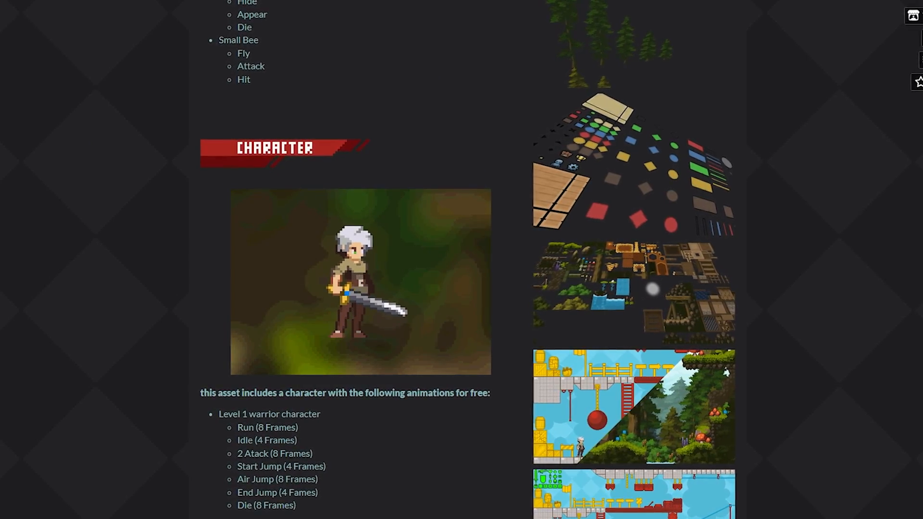
- Scroll the itch.io page down to the warrior's Character animation list
scroll("down", 3)
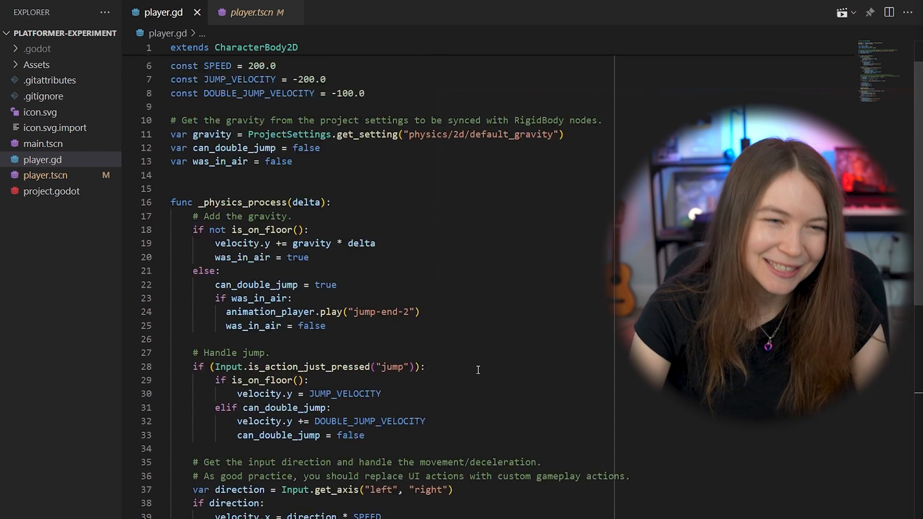
- Scroll through _physics_process in player.gd covering gravity, landing and double-jump
scroll("down", 3)
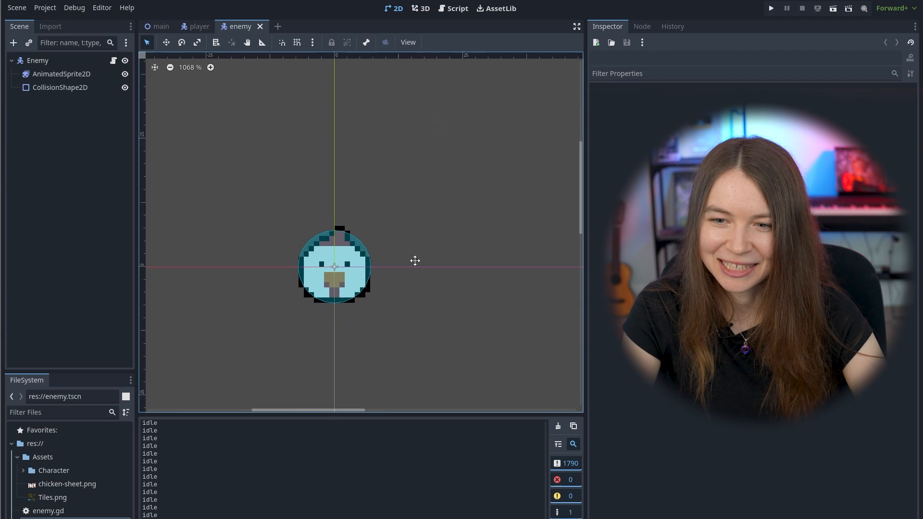
- Inspect the Enemy body and its round CollisionShape2D, then switch to the main scene
left_click(37, 60)
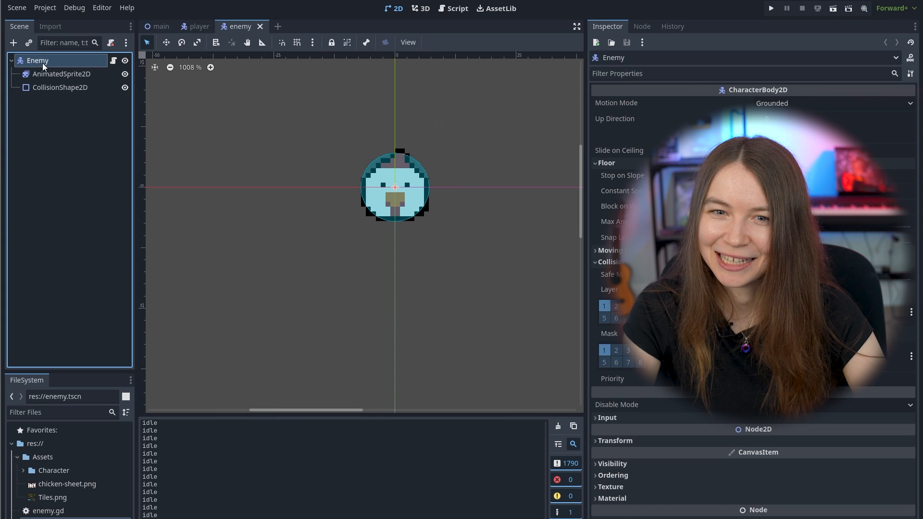
left_click(60, 87)
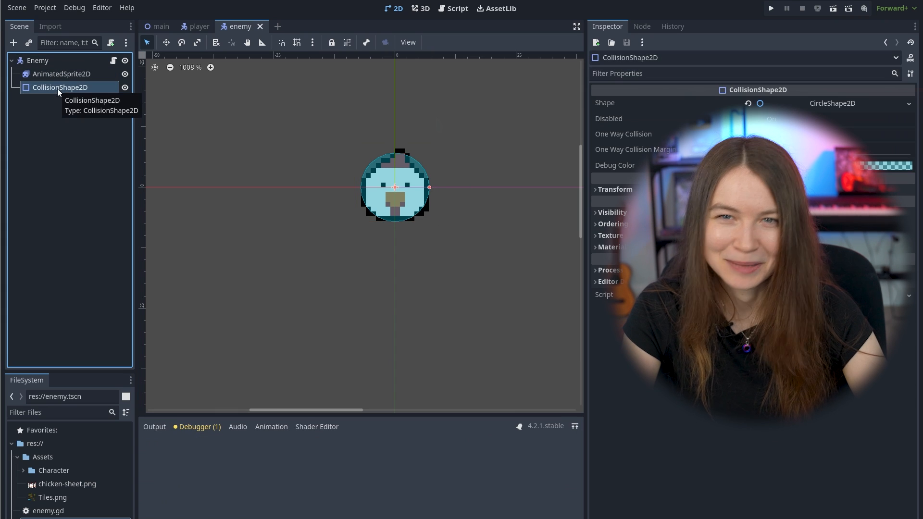
left_click(771, 9)
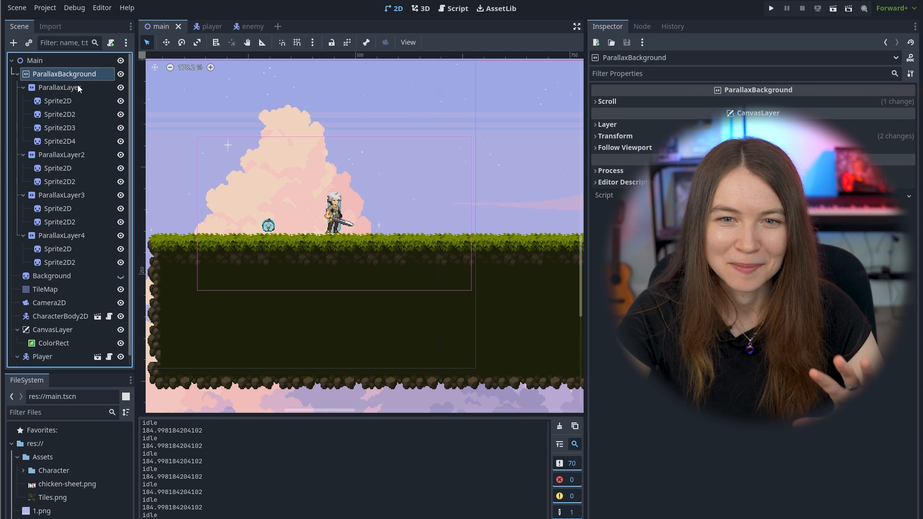
mouse_move(58, 87)
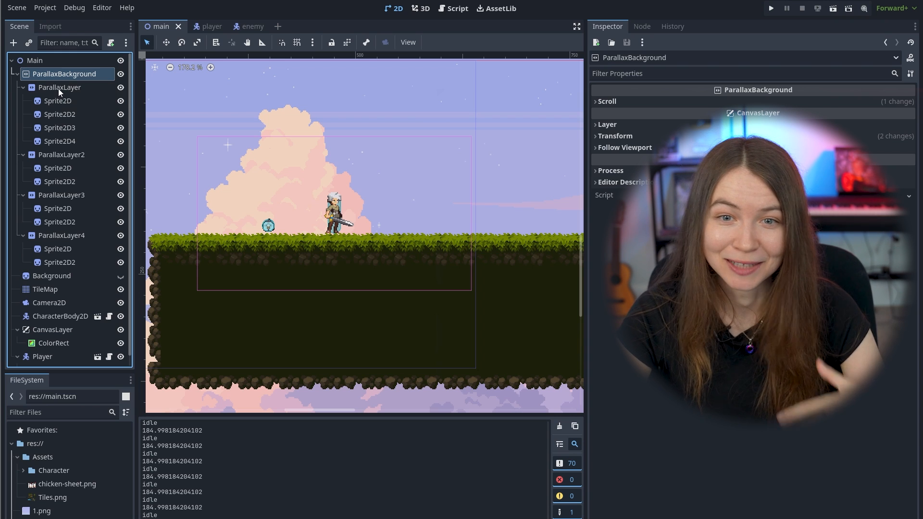
- Inspect ParallaxLayer2 and a first-layer sky Sprite2D, then change scene tabs
left_click(61, 154)
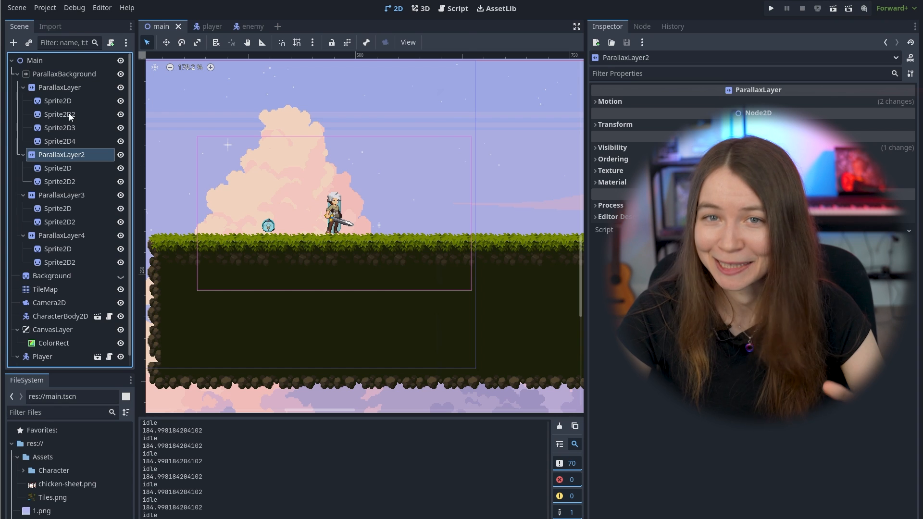
left_click(58, 114)
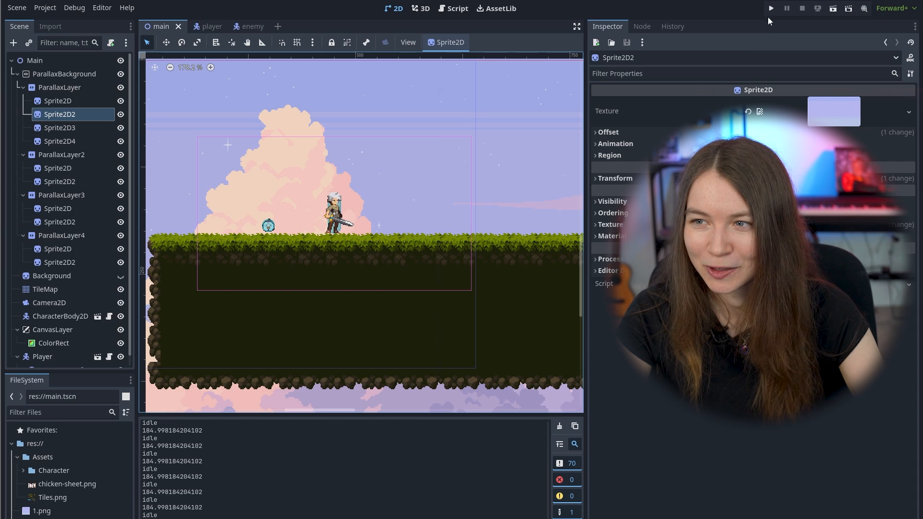
left_click(771, 8)
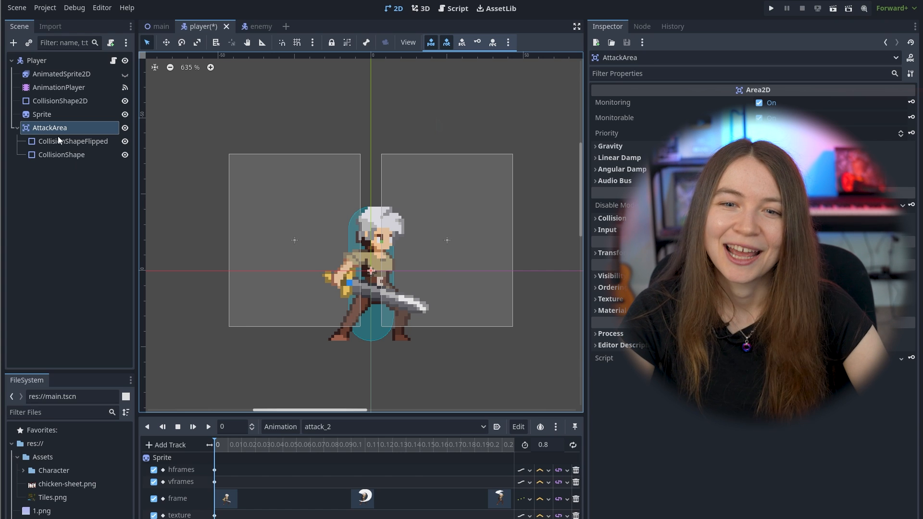
- Inspect AttackArea, CollisionShapeFlipped and the Sprite to preview attack_2 frames
left_click(73, 141)
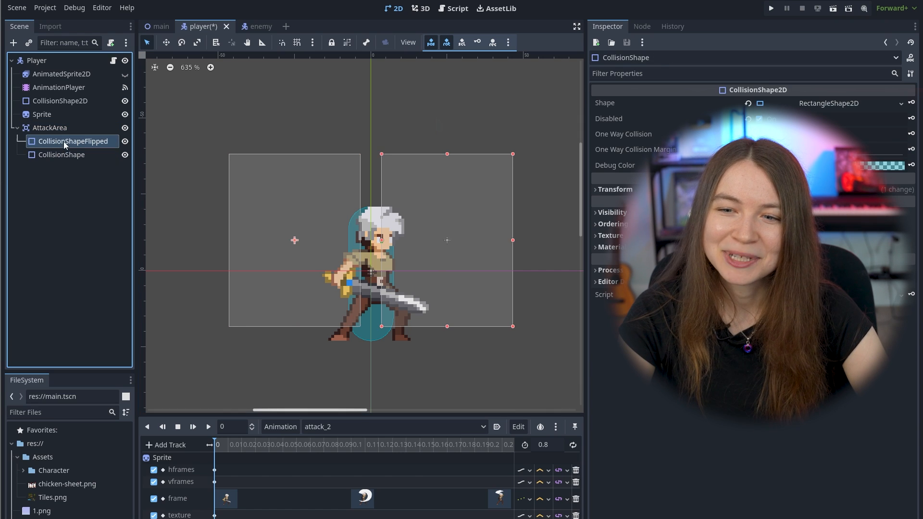
left_click(42, 114)
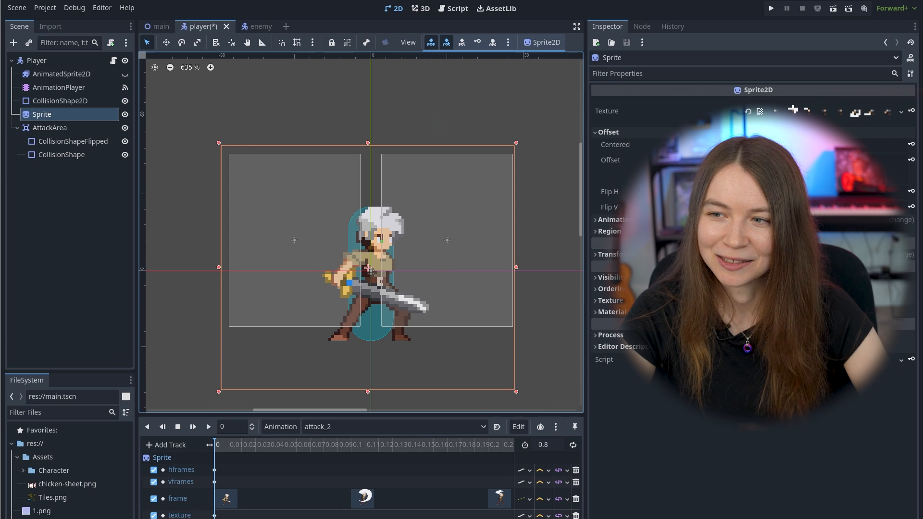
left_click(910, 191)
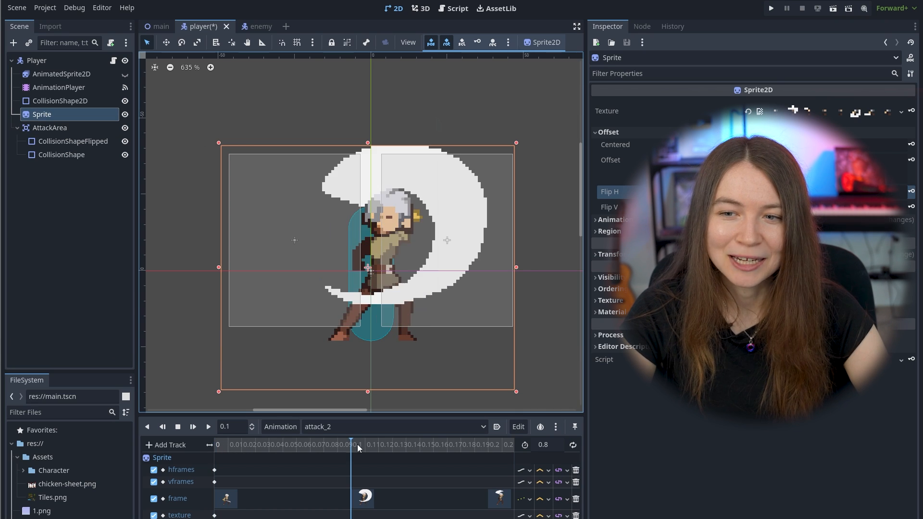
mouse_move(409, 449)
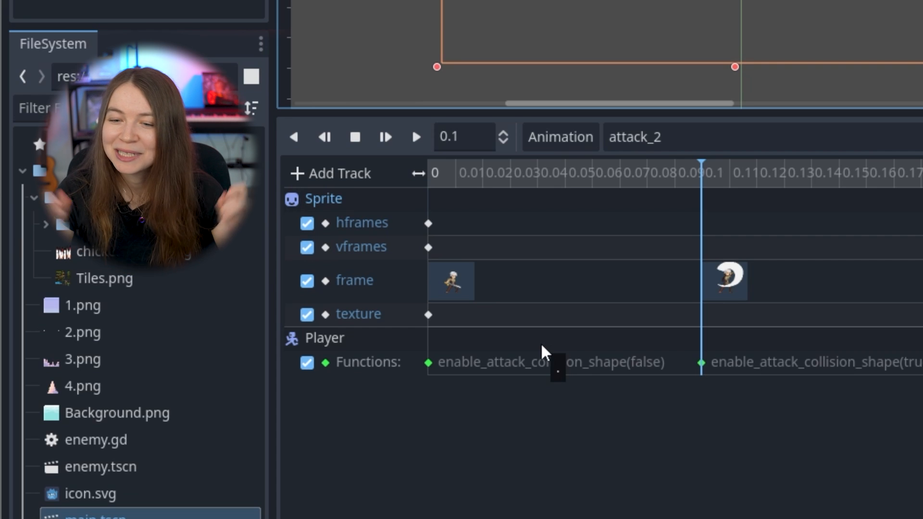
mouse_move(598, 241)
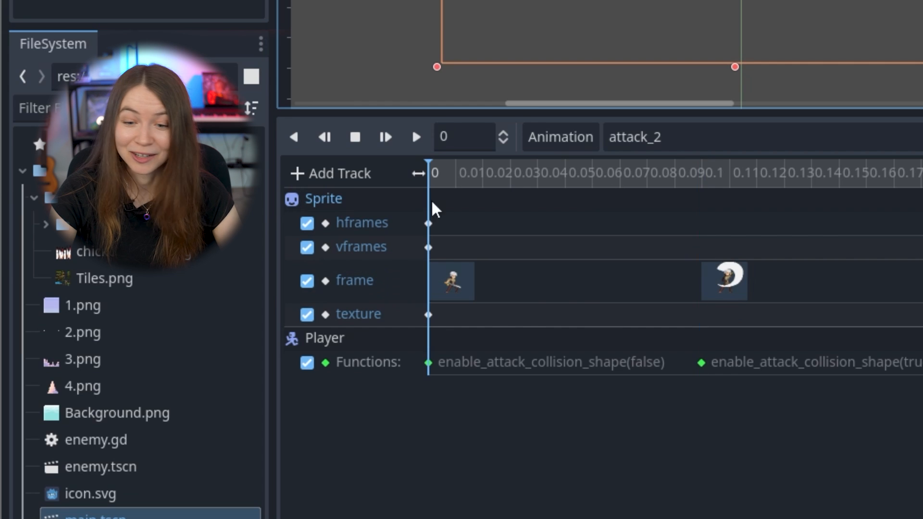
mouse_move(398, 304)
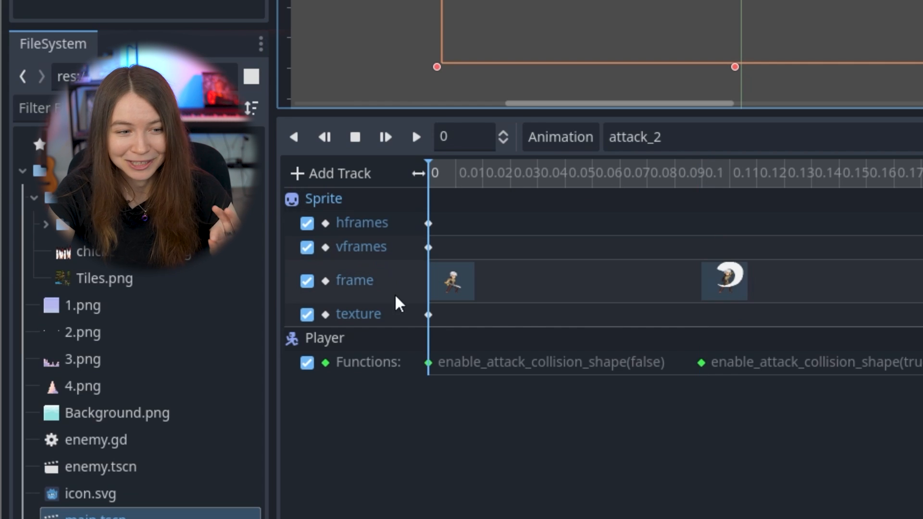
mouse_move(577, 365)
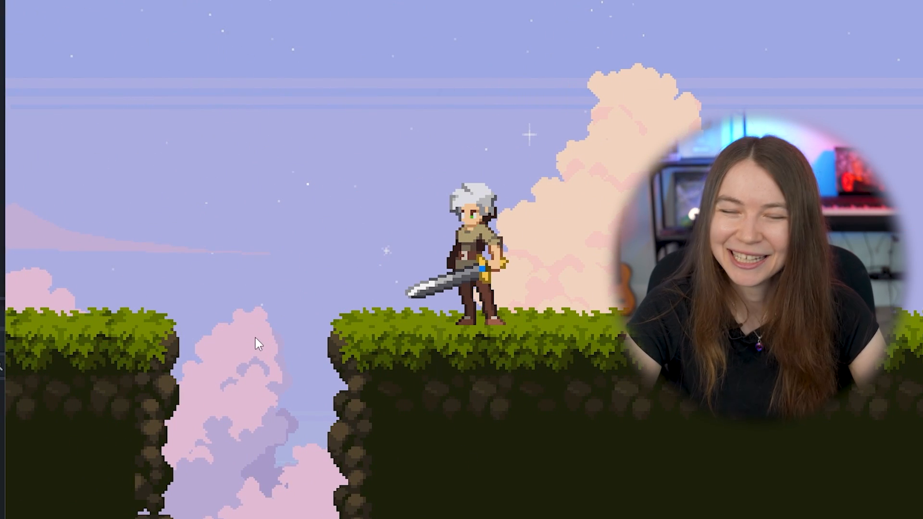
mouse_move(347, 304)
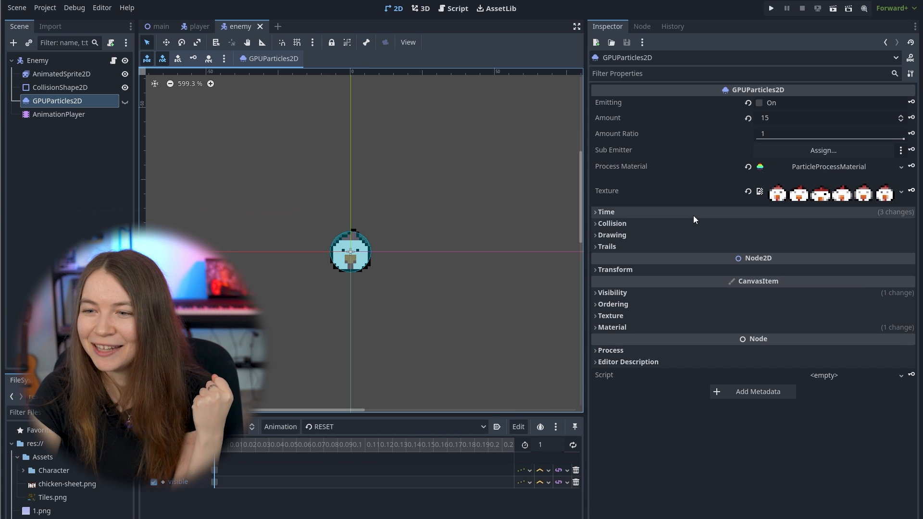
left_click(606, 211)
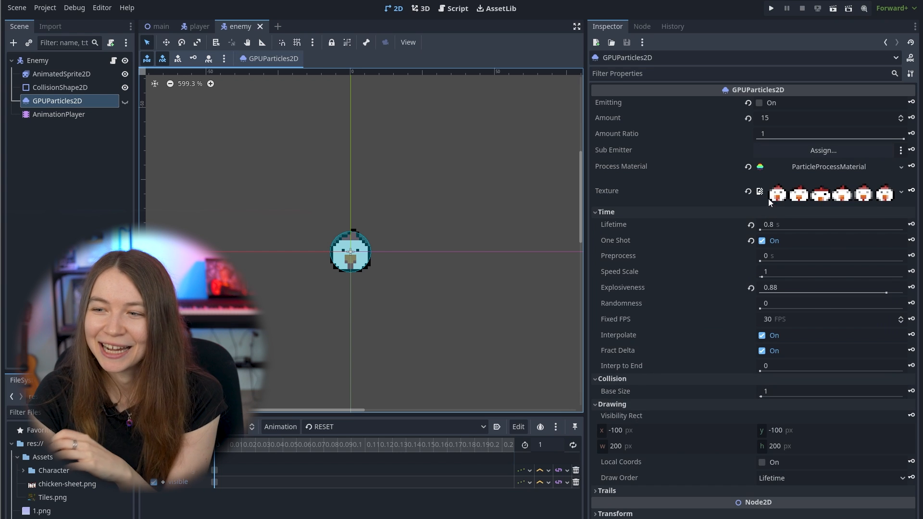
mouse_move(812, 210)
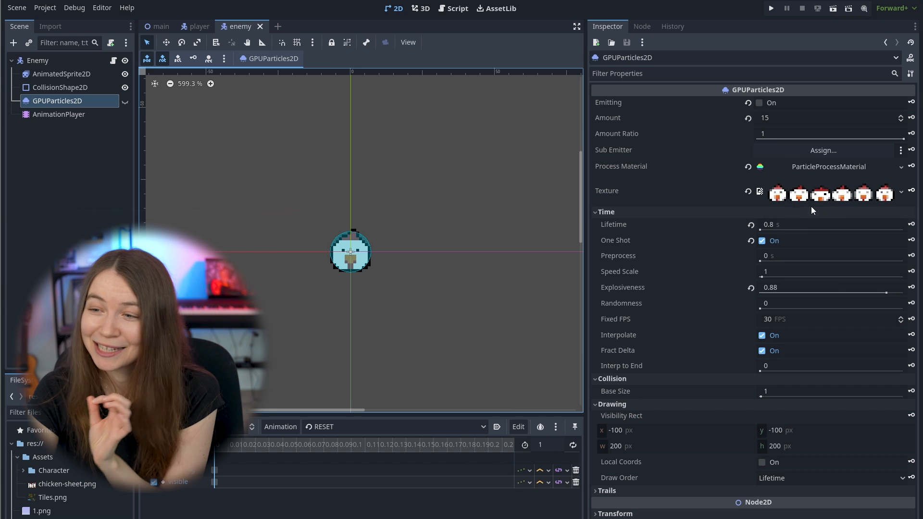
mouse_move(693, 246)
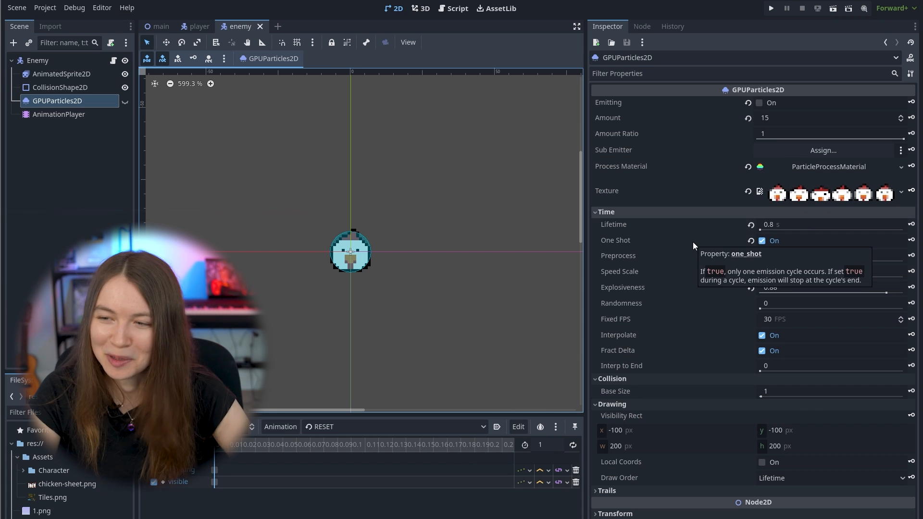
mouse_move(739, 391)
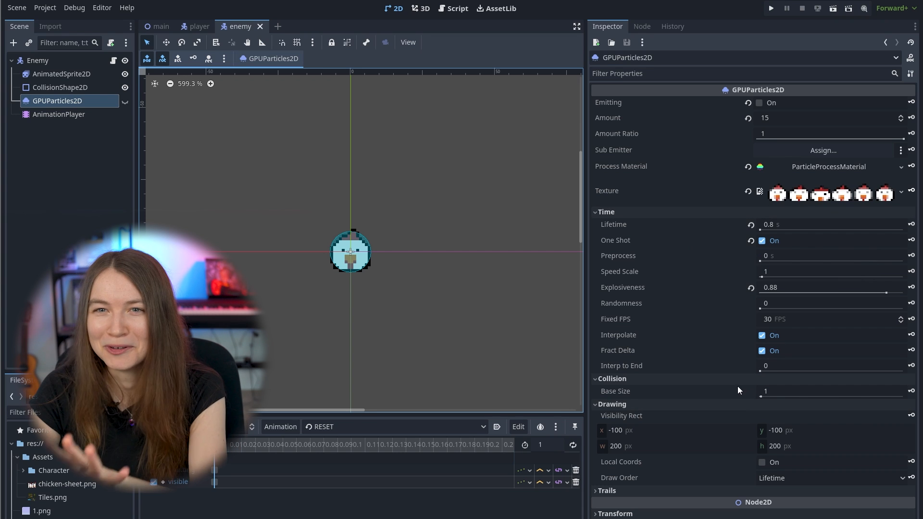
mouse_move(559, 400)
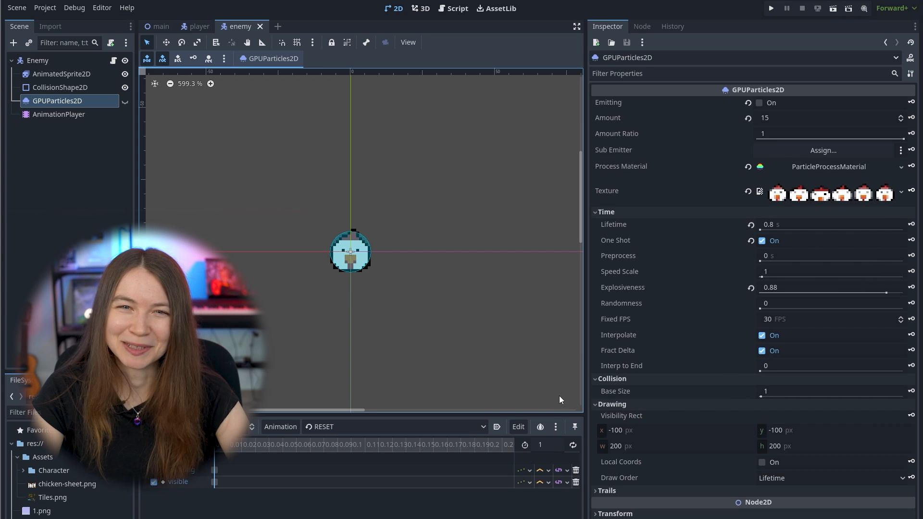
mouse_move(363, 315)
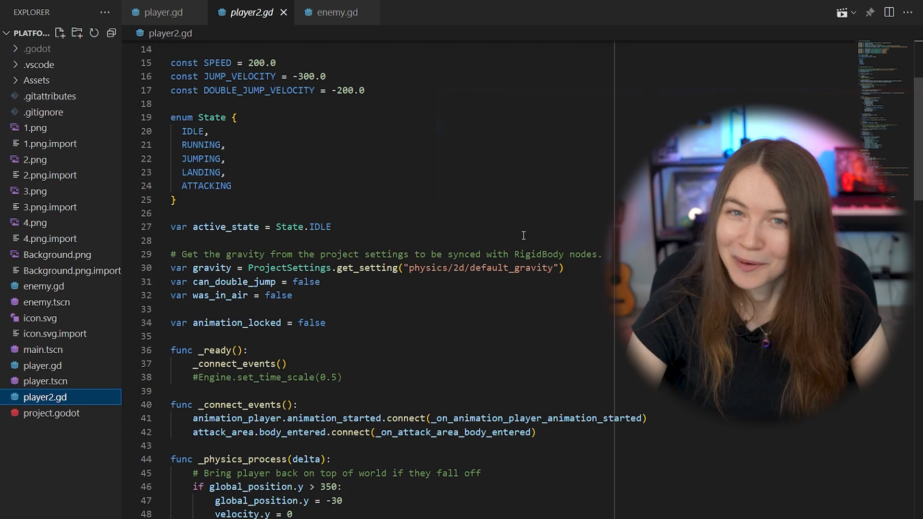
scroll("down", 3)
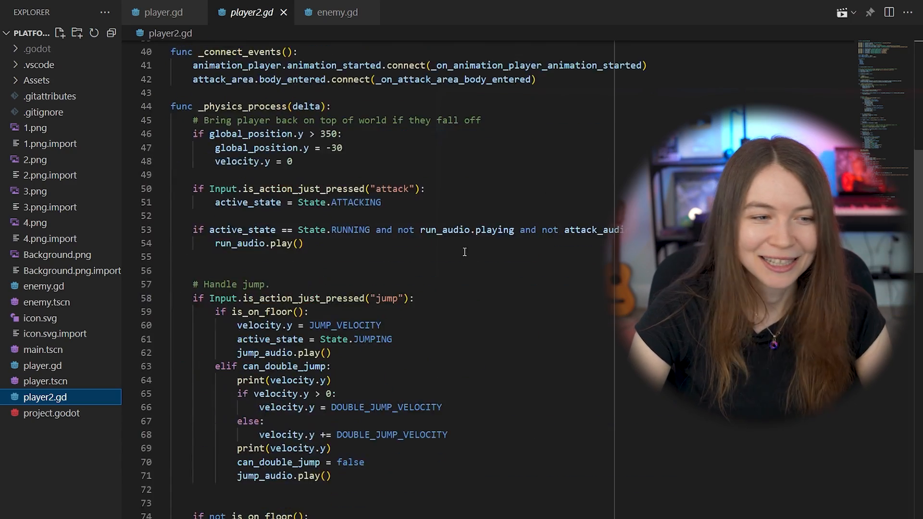
scroll("down", 3)
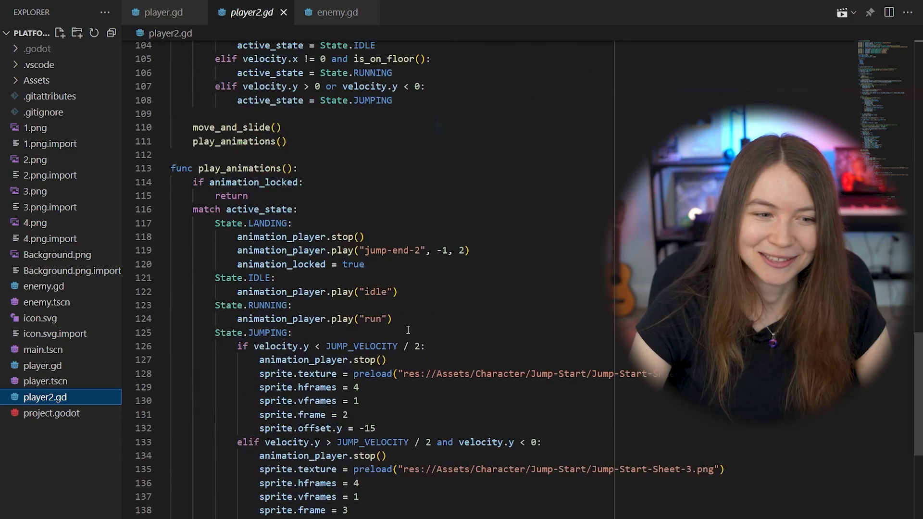
scroll("down", 3)
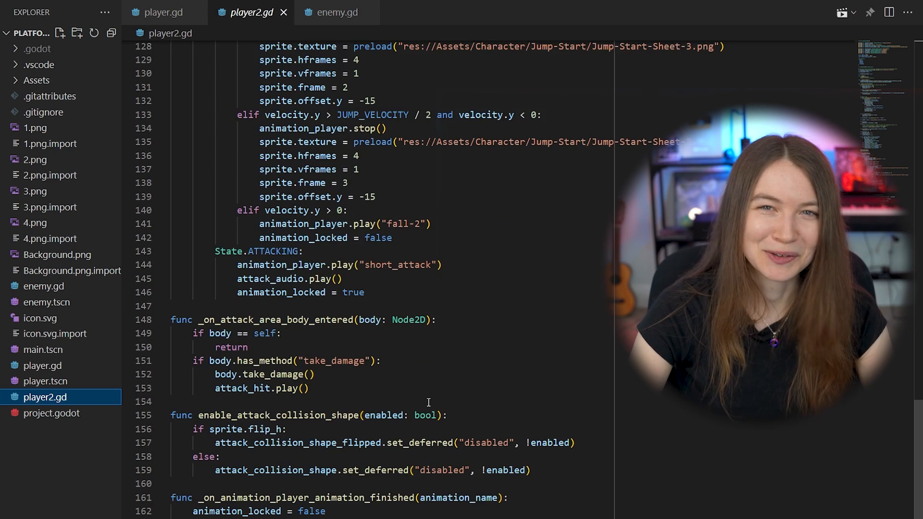
scroll("up", 3)
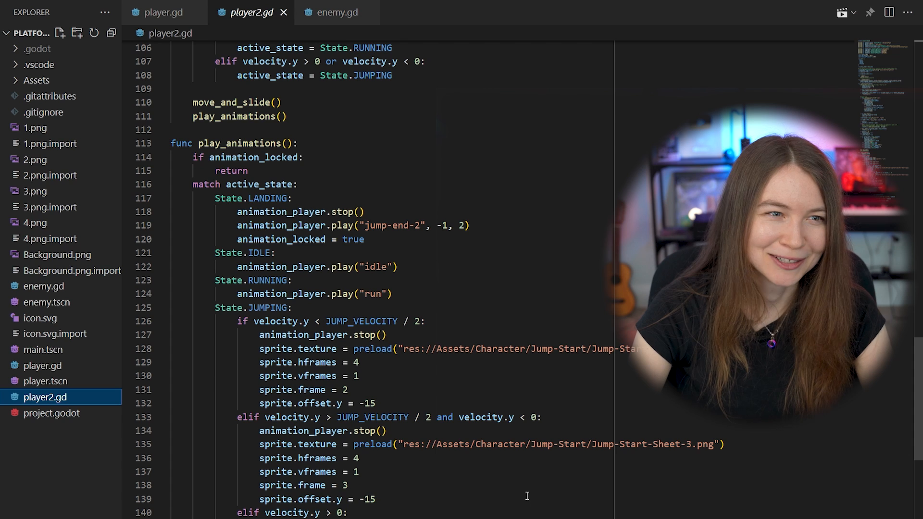
mouse_move(533, 502)
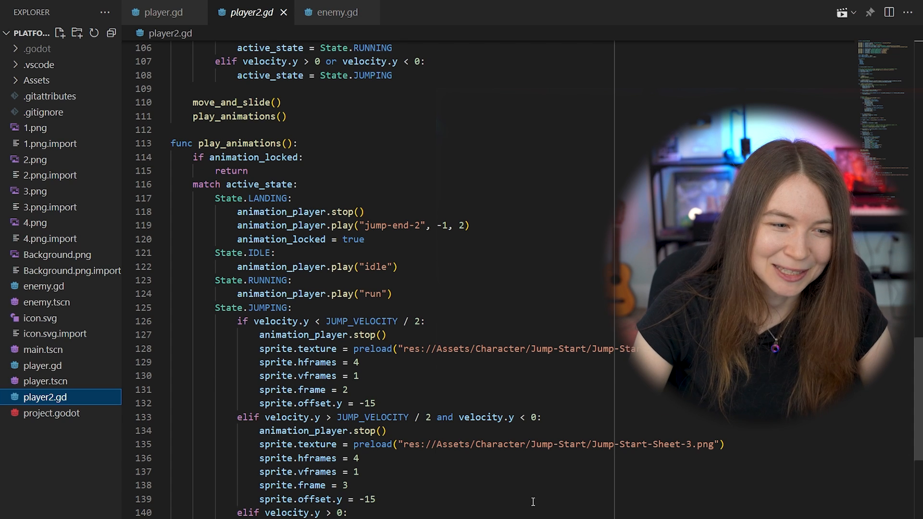
scroll("down", 3)
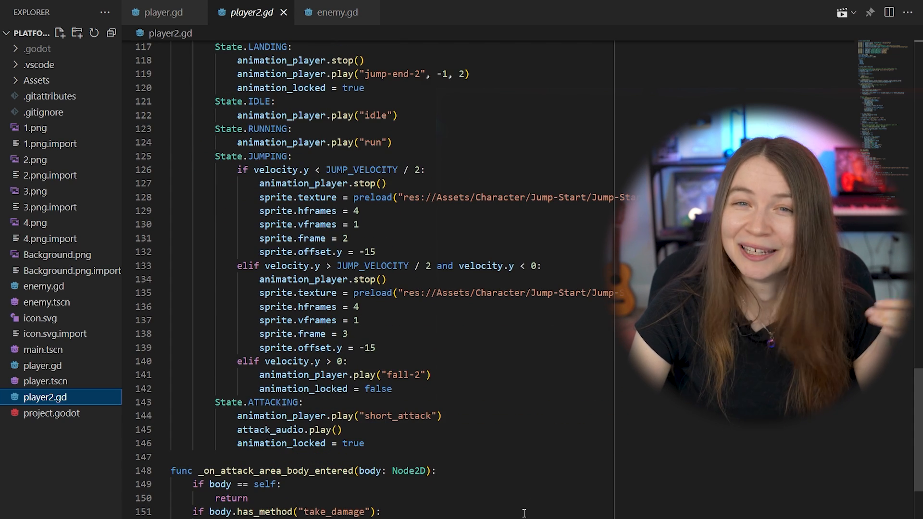
scroll("down", 3)
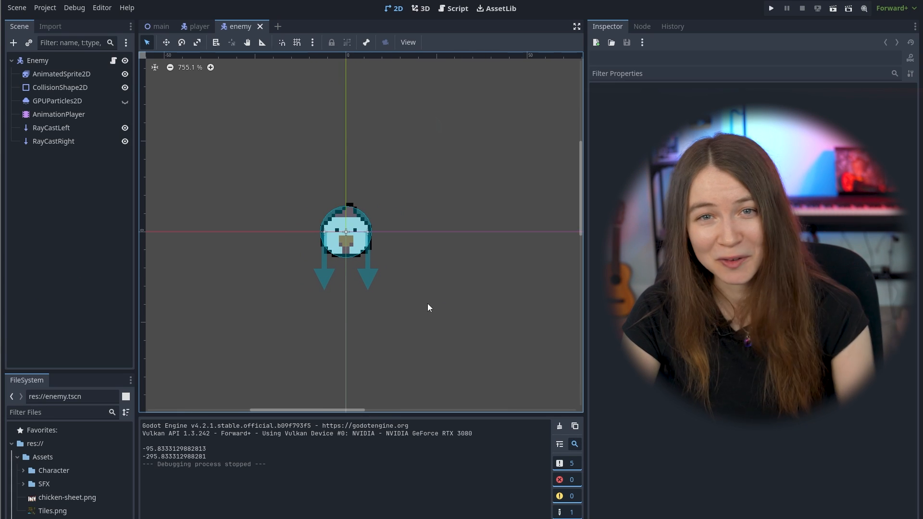
mouse_move(377, 323)
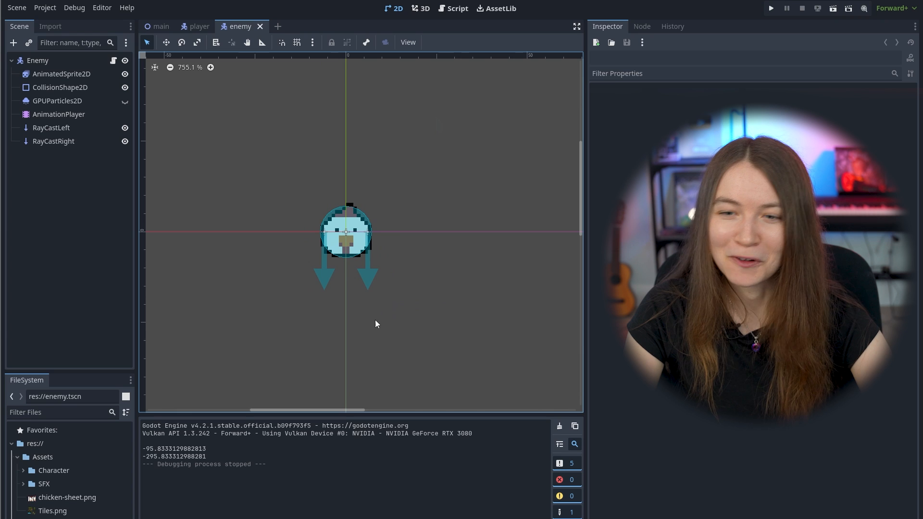
- Review the enemy's RayCastRight and RayCastLeft detectors, then run the level to watch chickens patrol
left_click(52, 128)
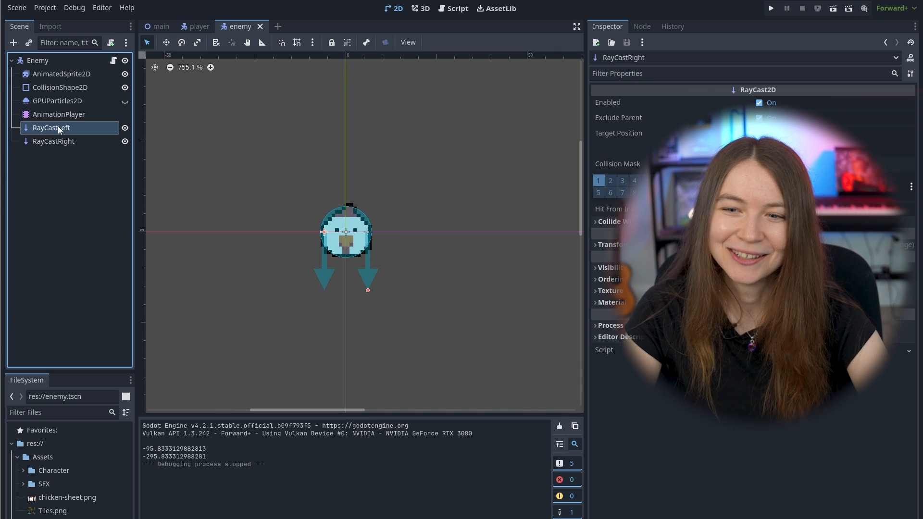
left_click(50, 127)
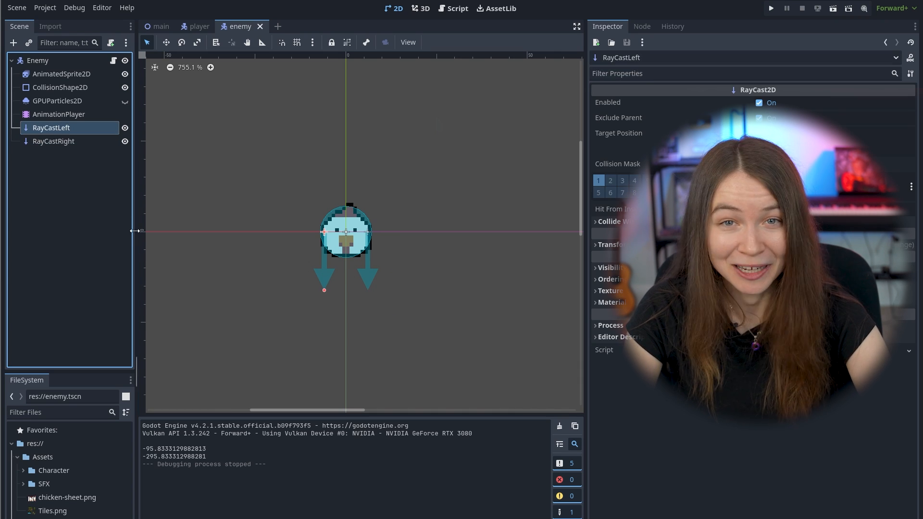
left_click(771, 7)
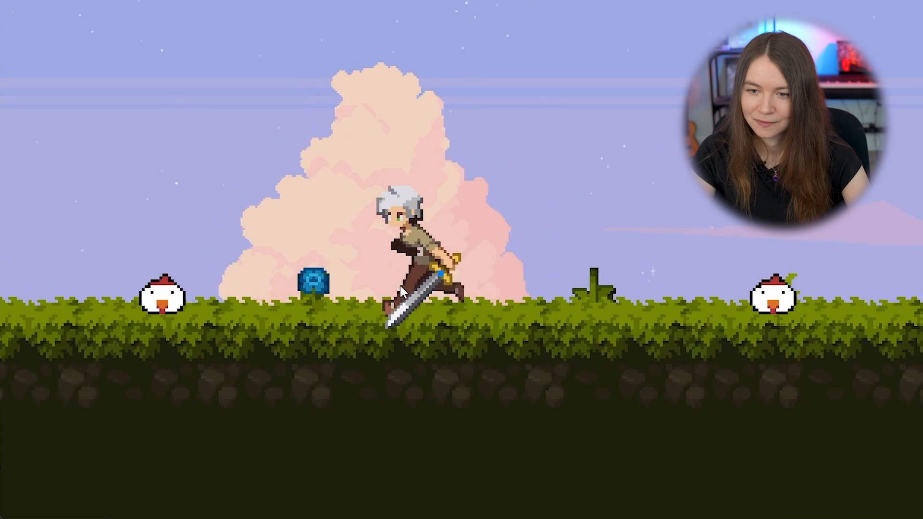